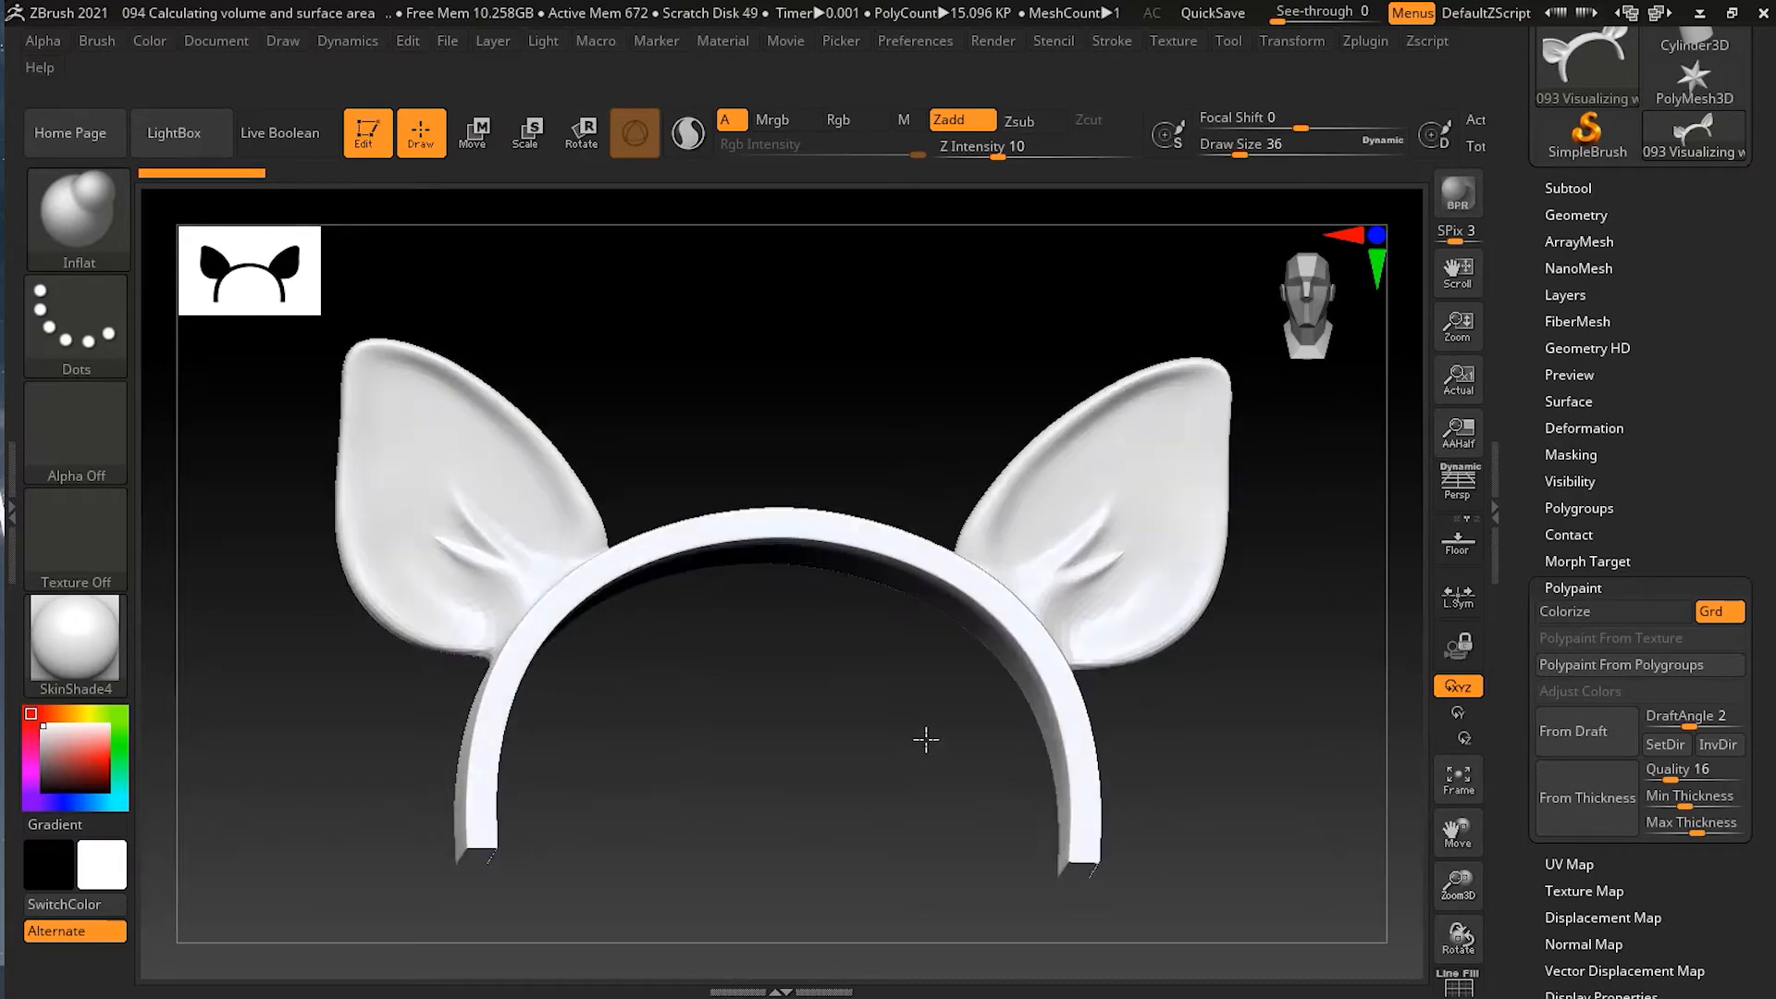
Close the headband's open holes via Geometry, bringing it to 15.554 KP, and inspect the closed ends.
drag(923, 742, 464, 751)
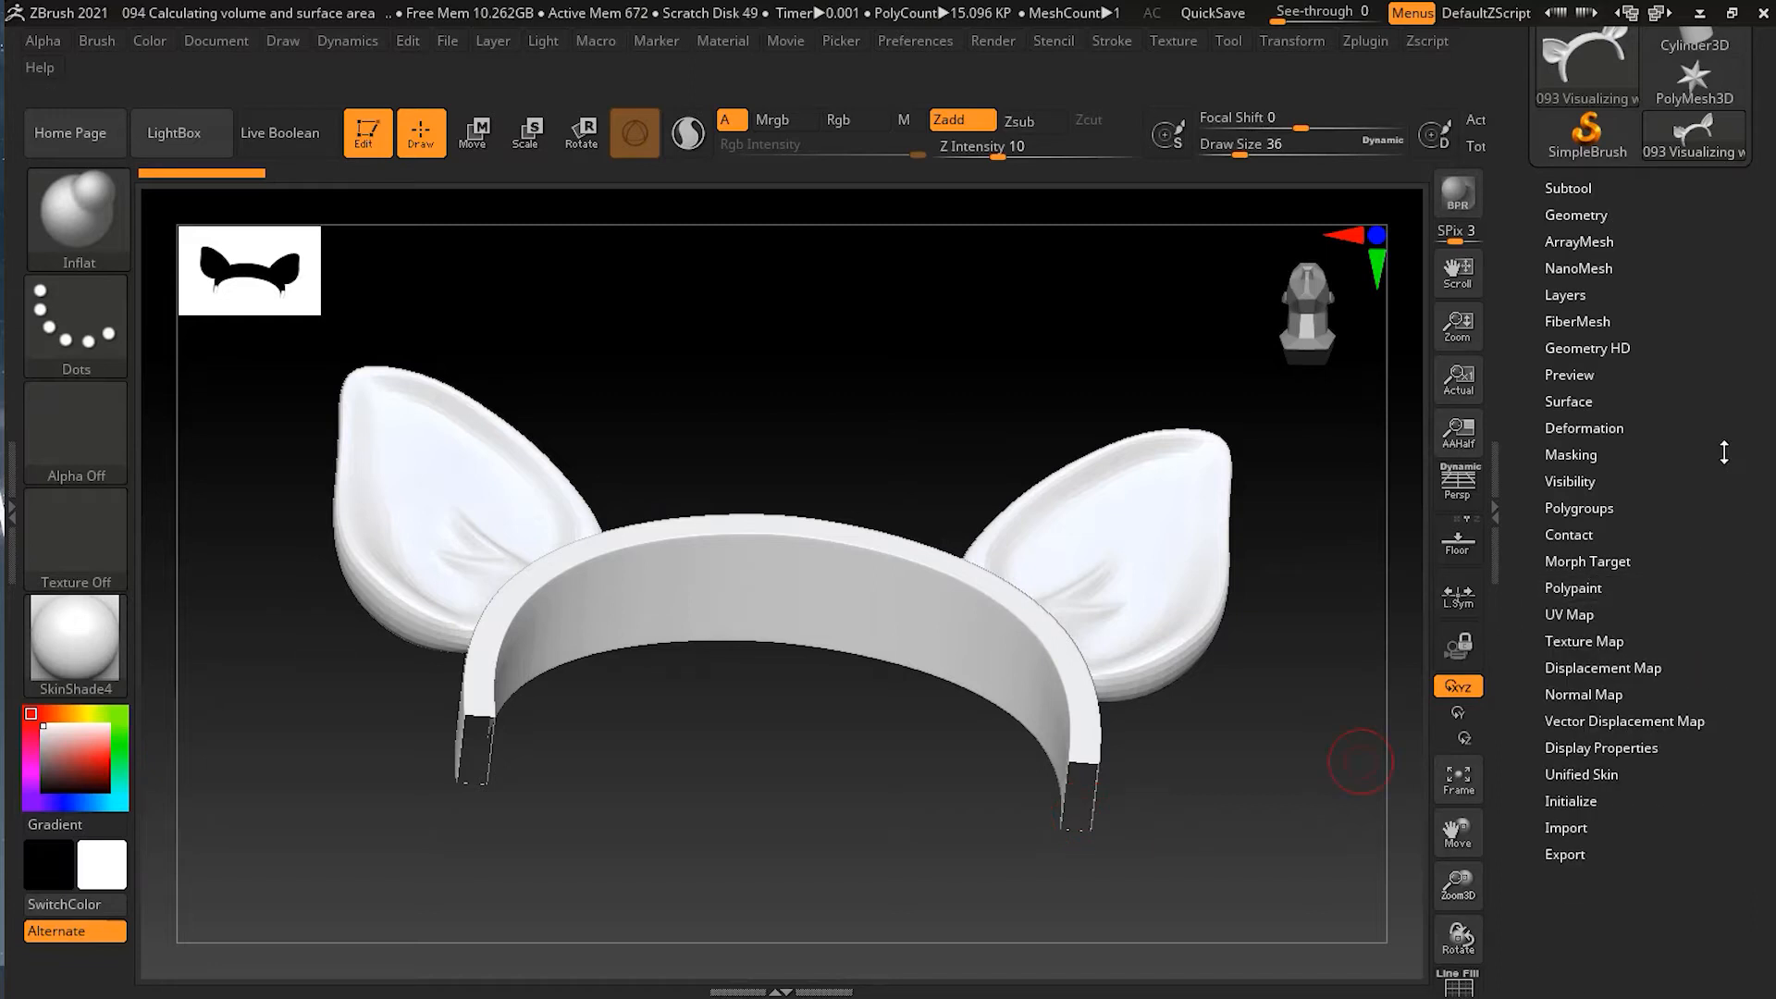
click(1576, 214)
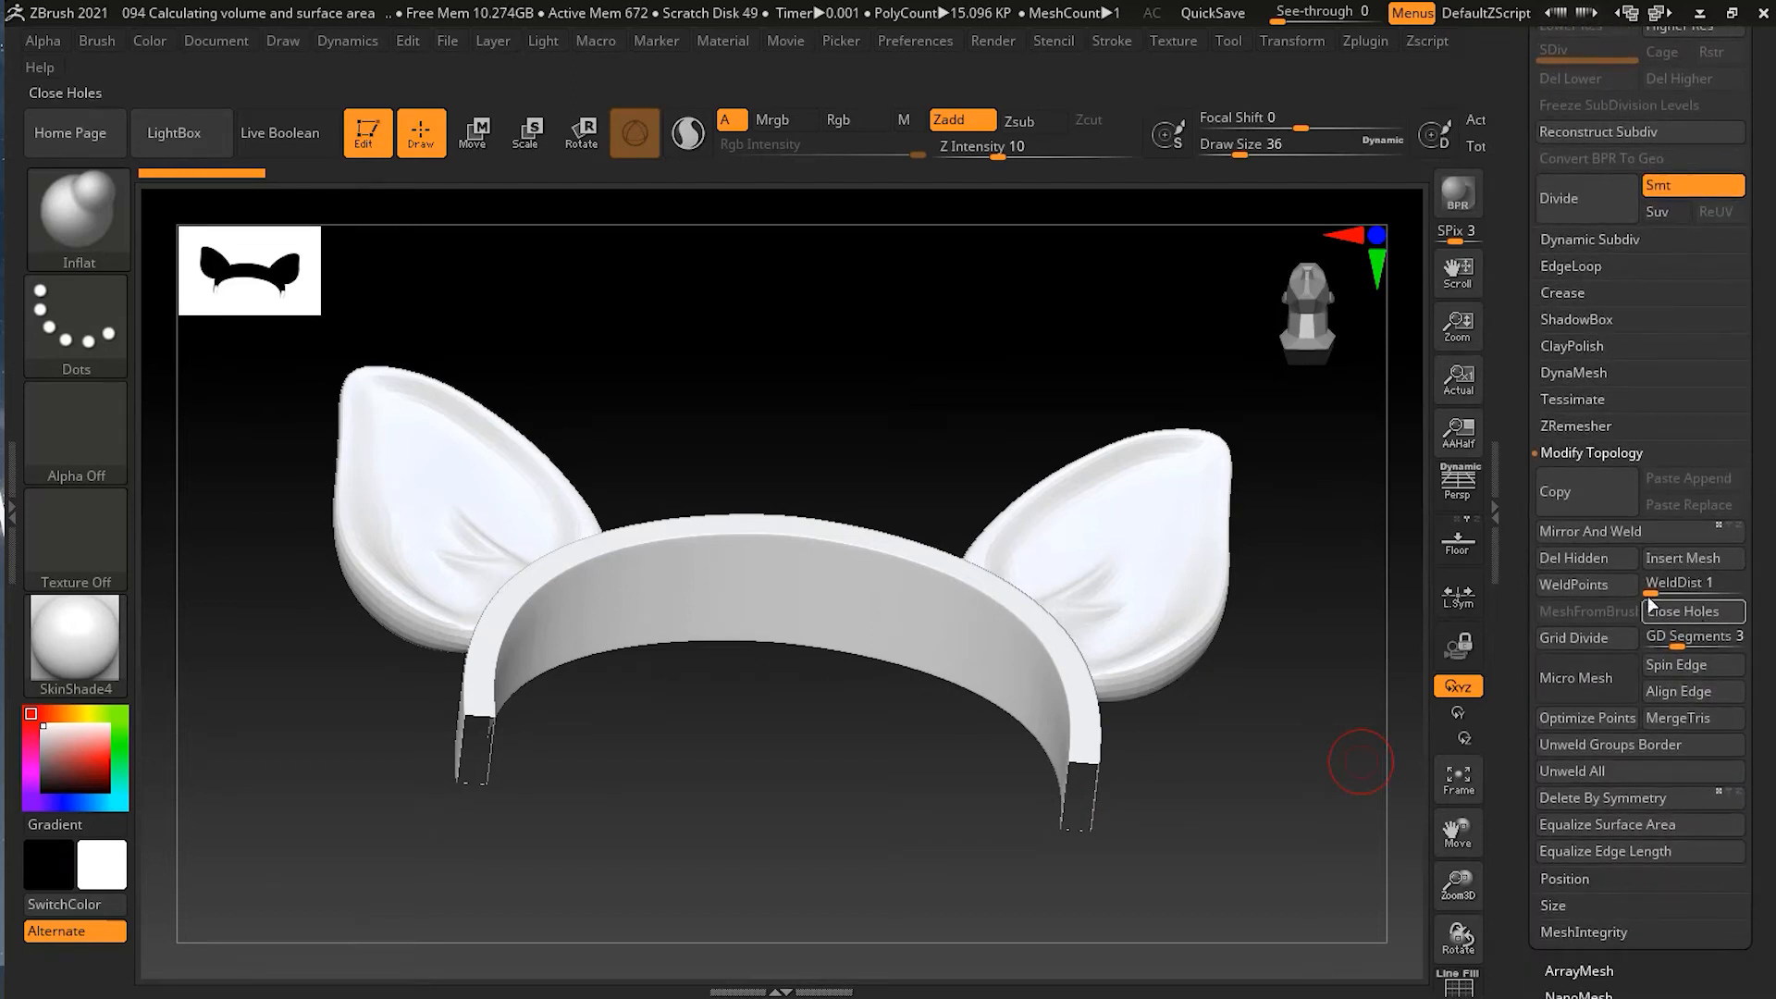
mouse_move(1651, 546)
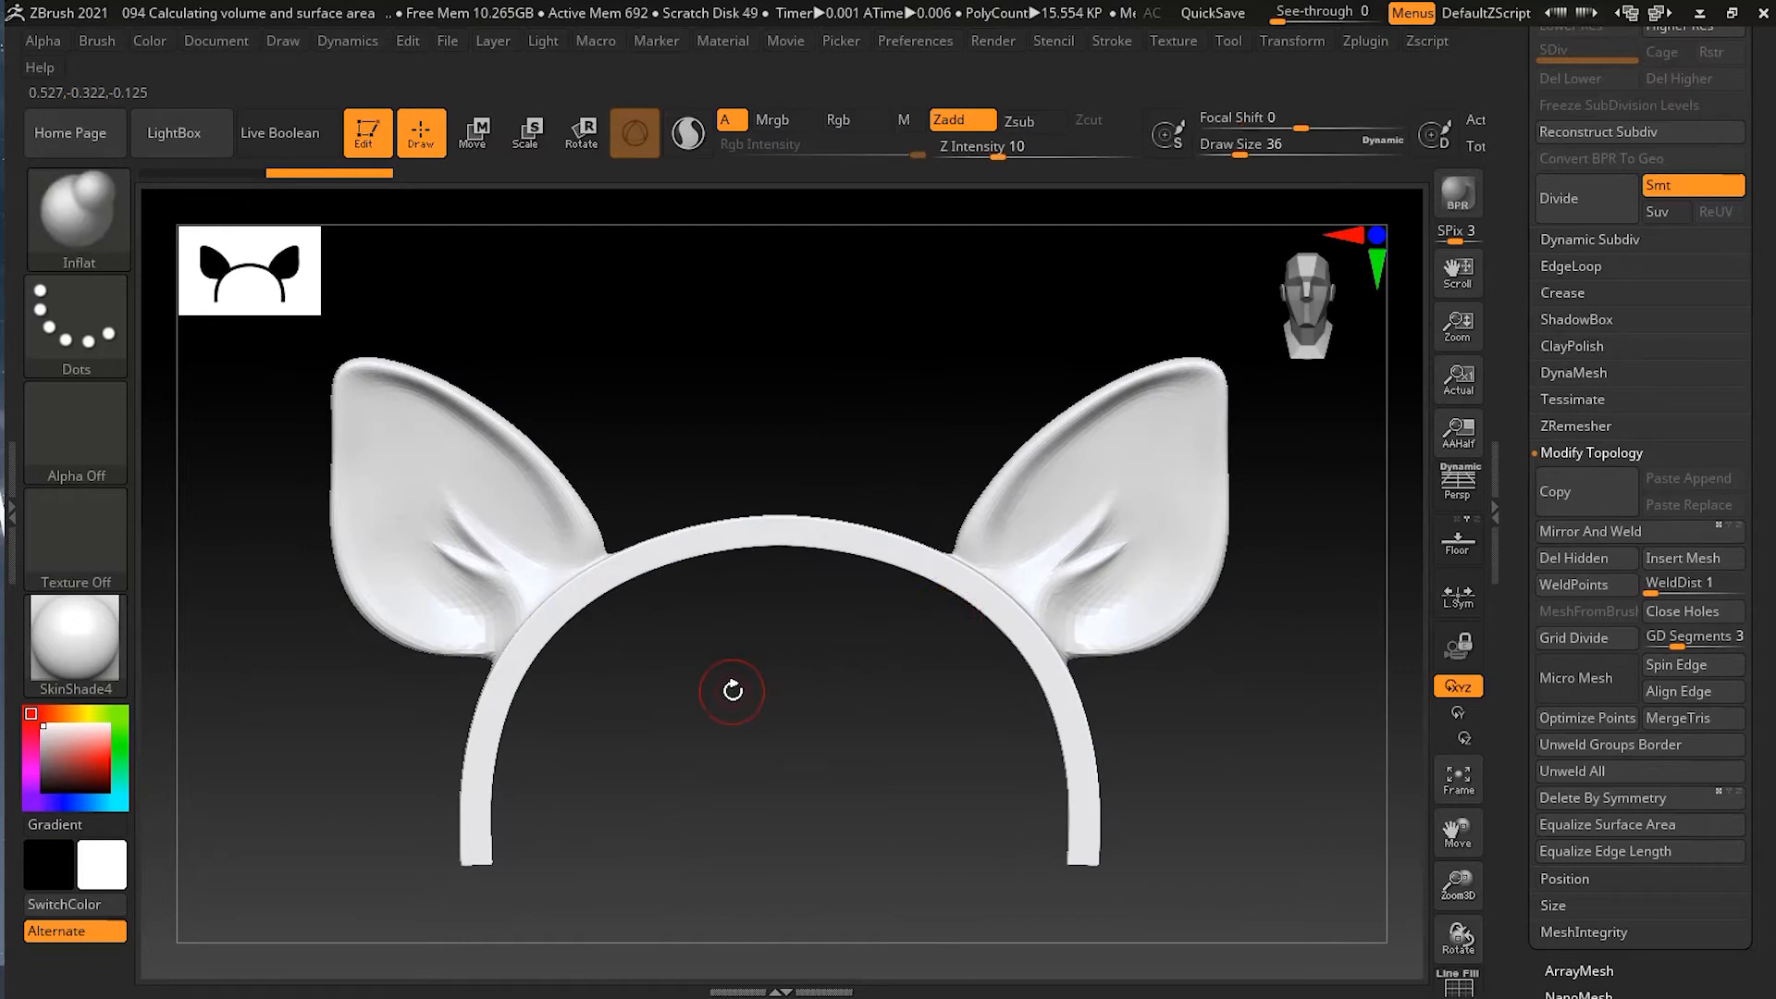
drag(730, 690, 801, 731)
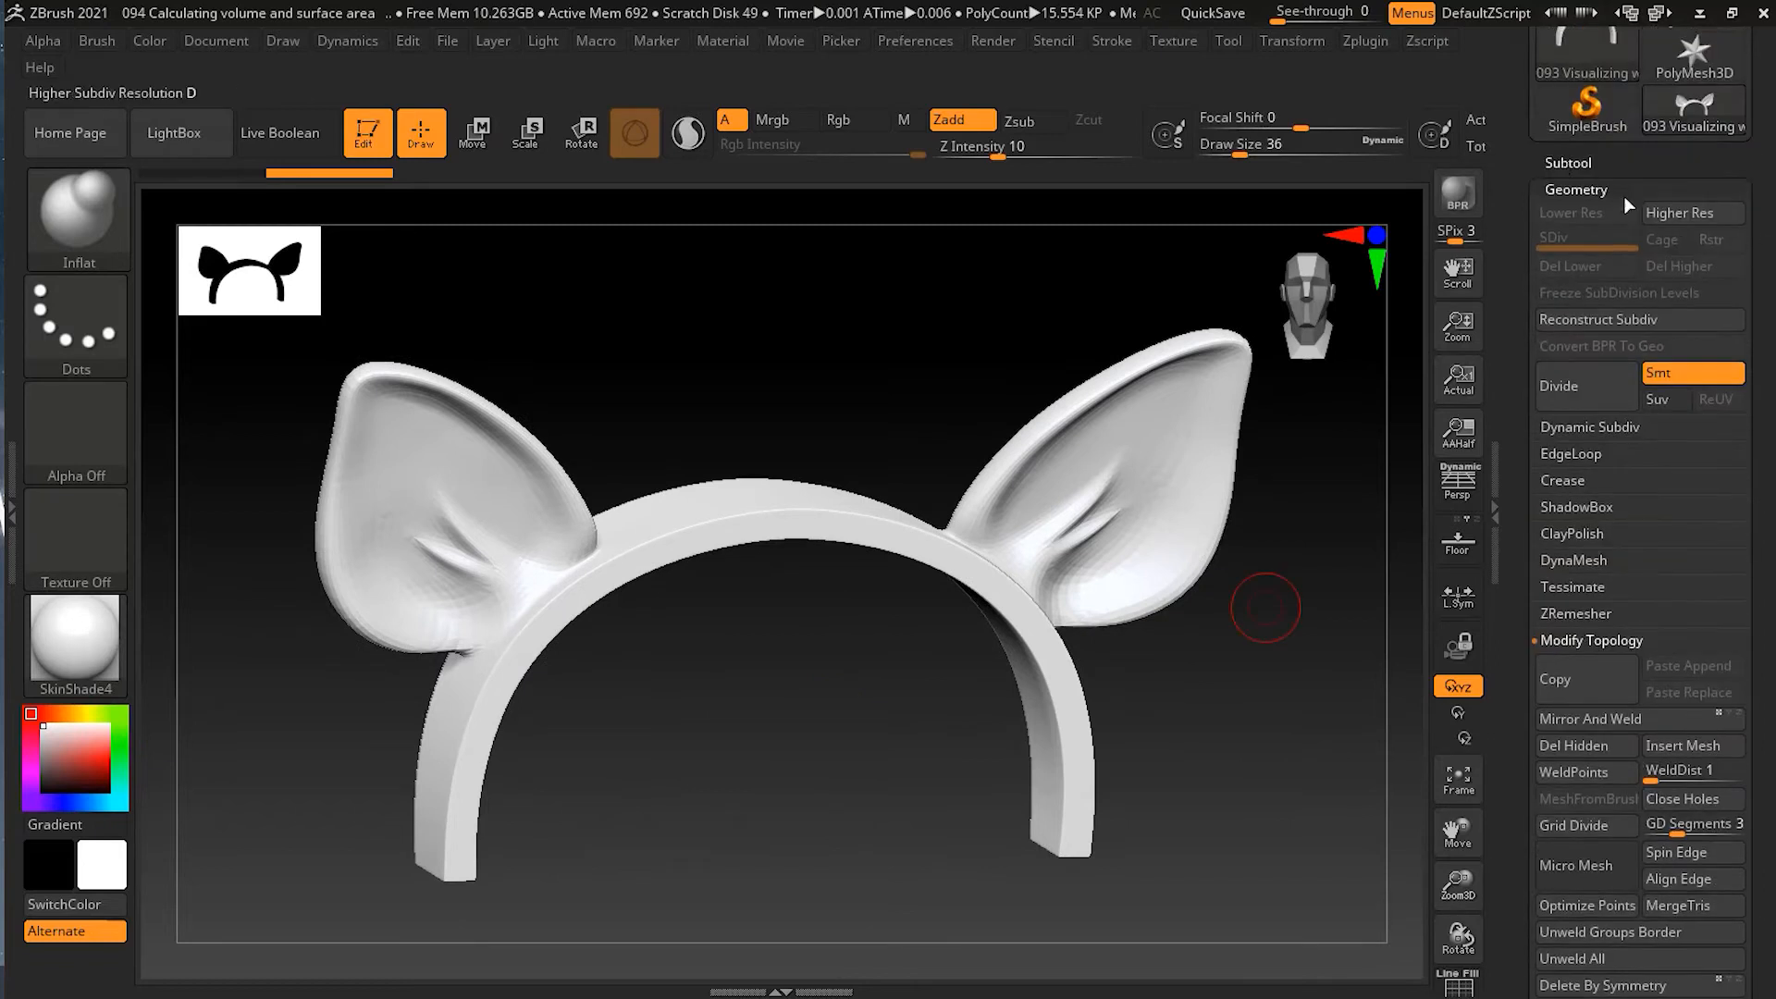
Collapse the Geometry palette and orbit the closed headband to a three-quarter view.
click(1576, 189)
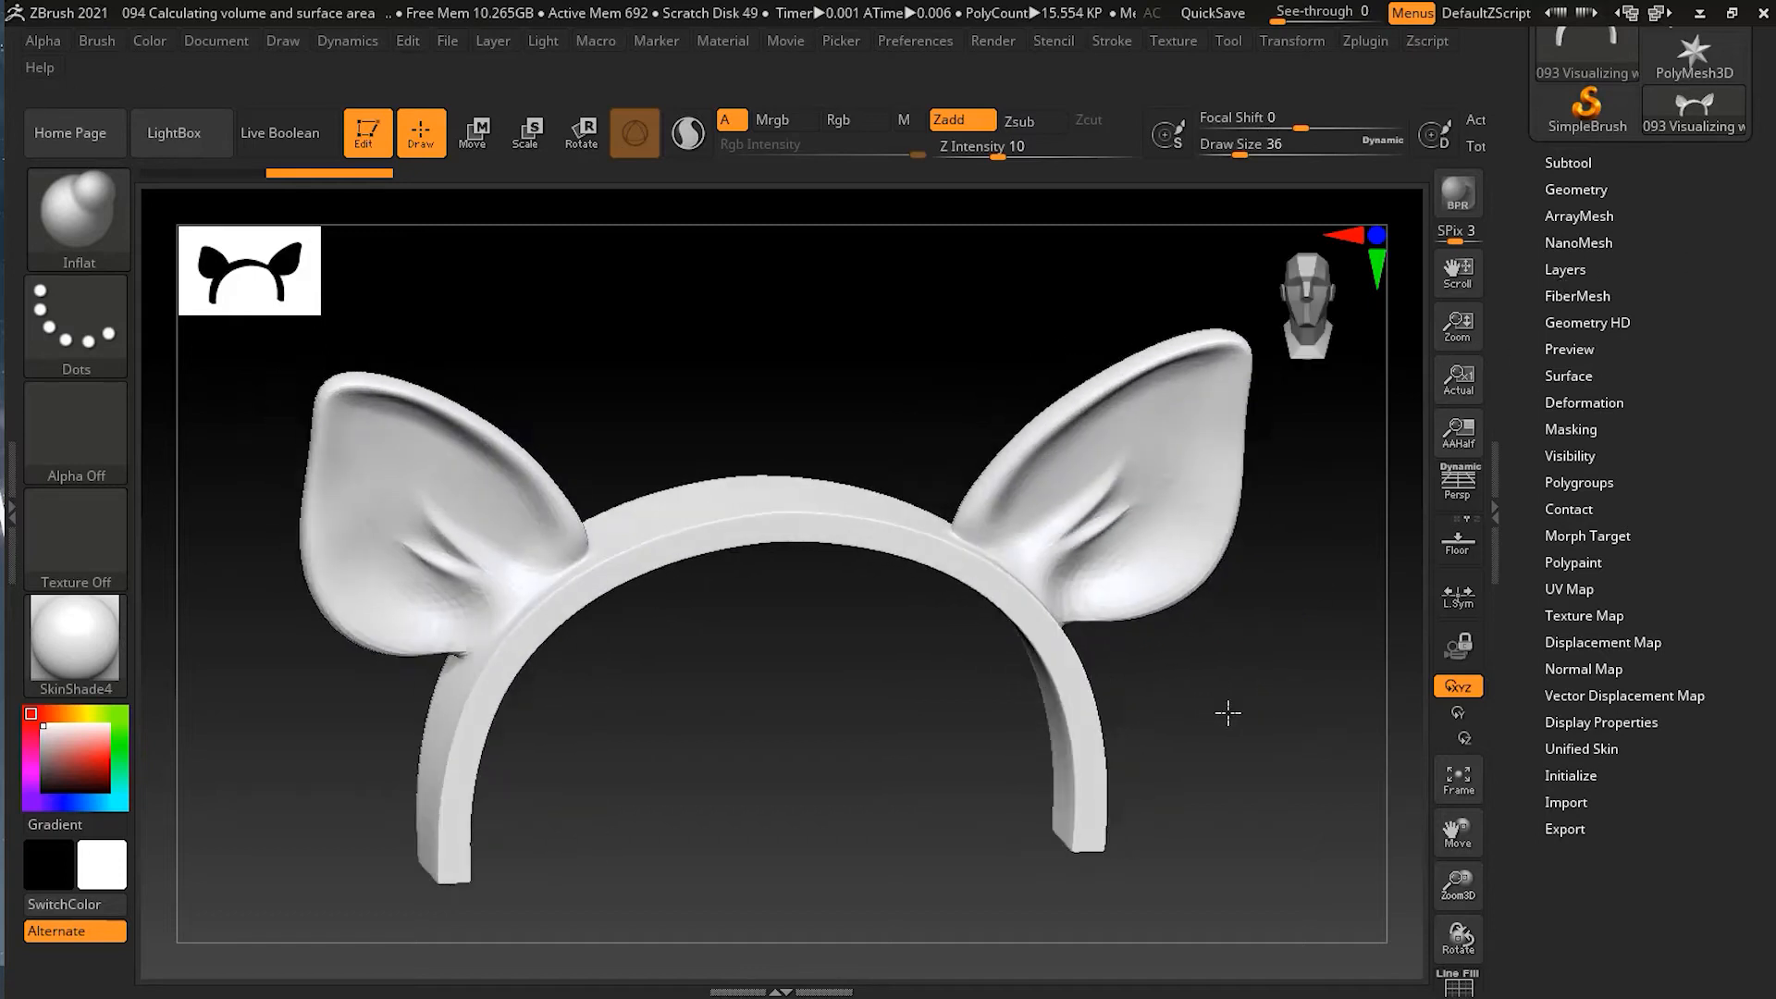
drag(1228, 713, 1232, 690)
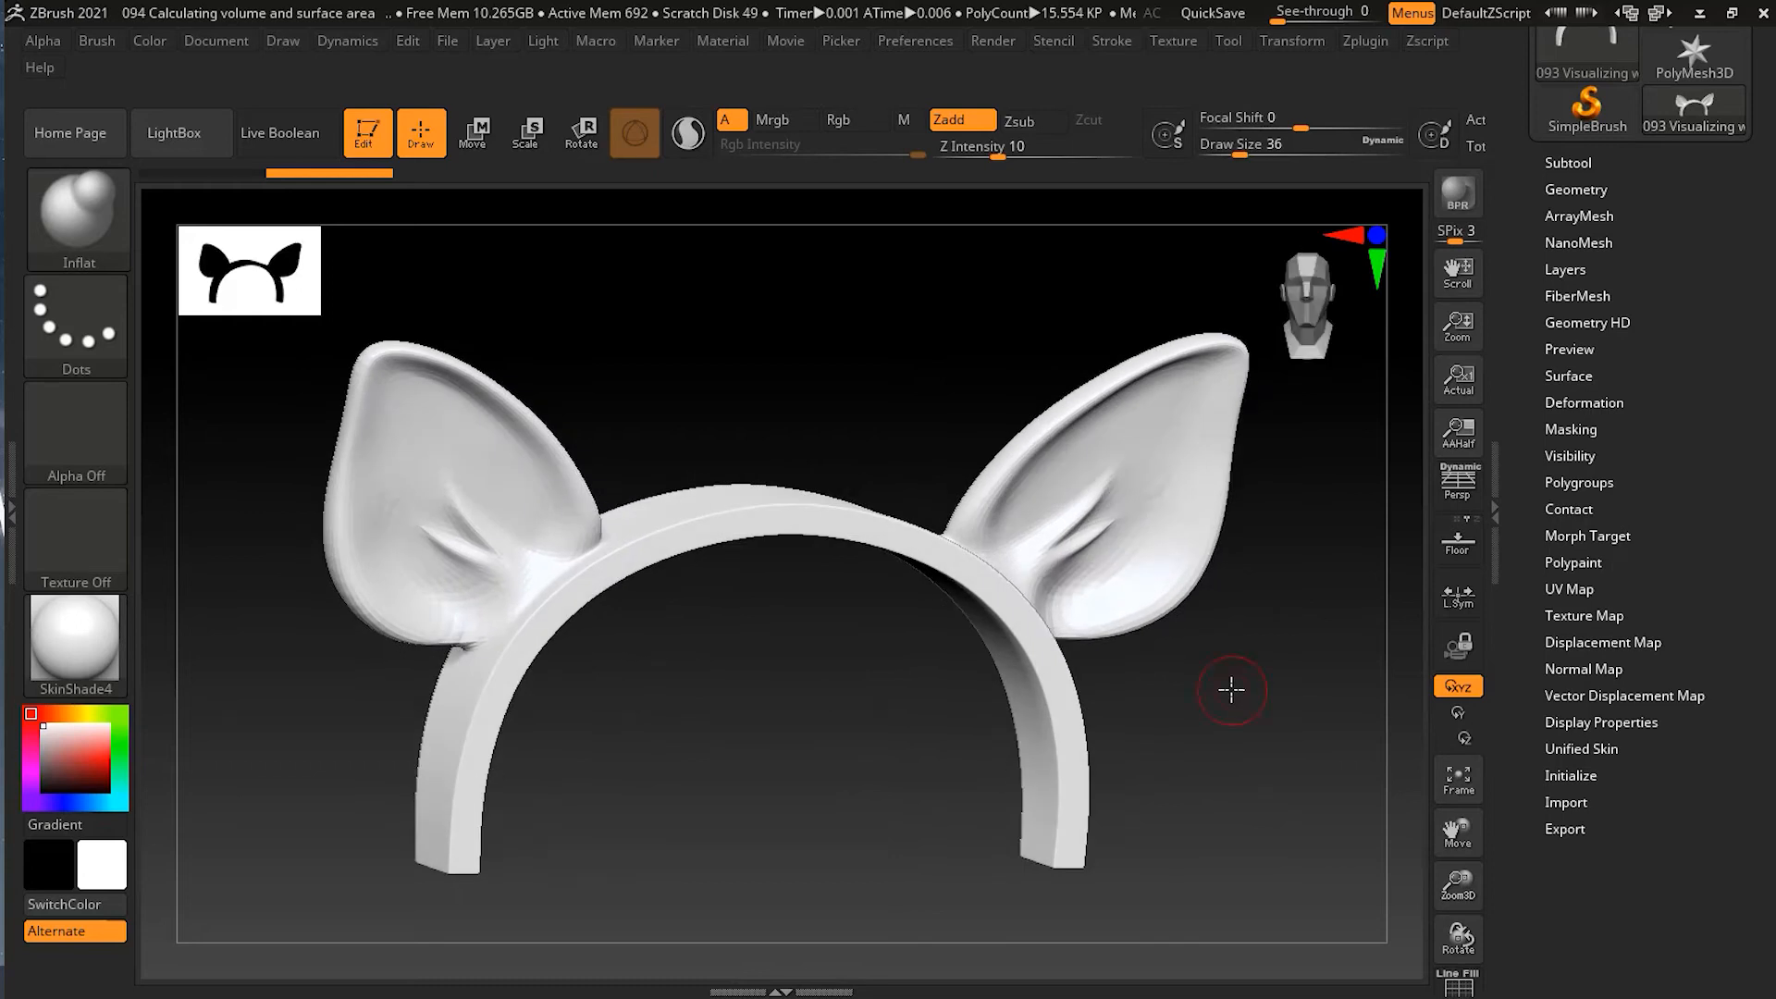
mouse_move(844, 336)
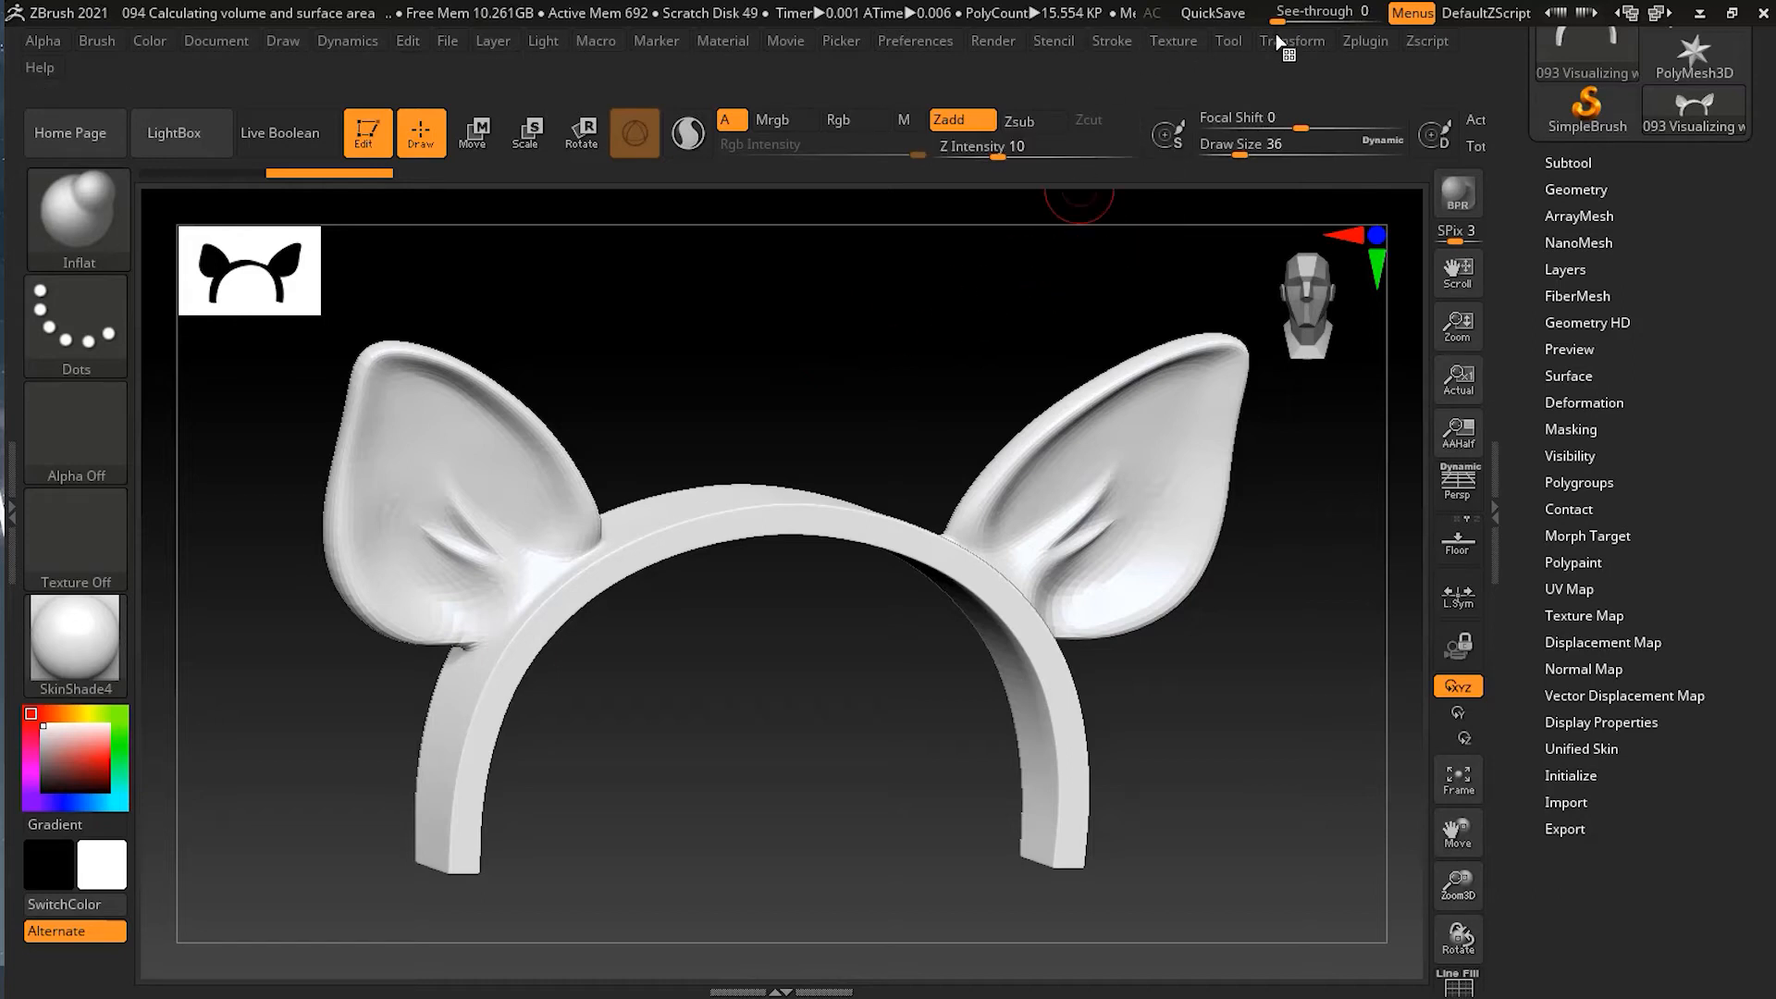
Show the Transform options and locate the Analyze Selected Subtool command.
click(1292, 41)
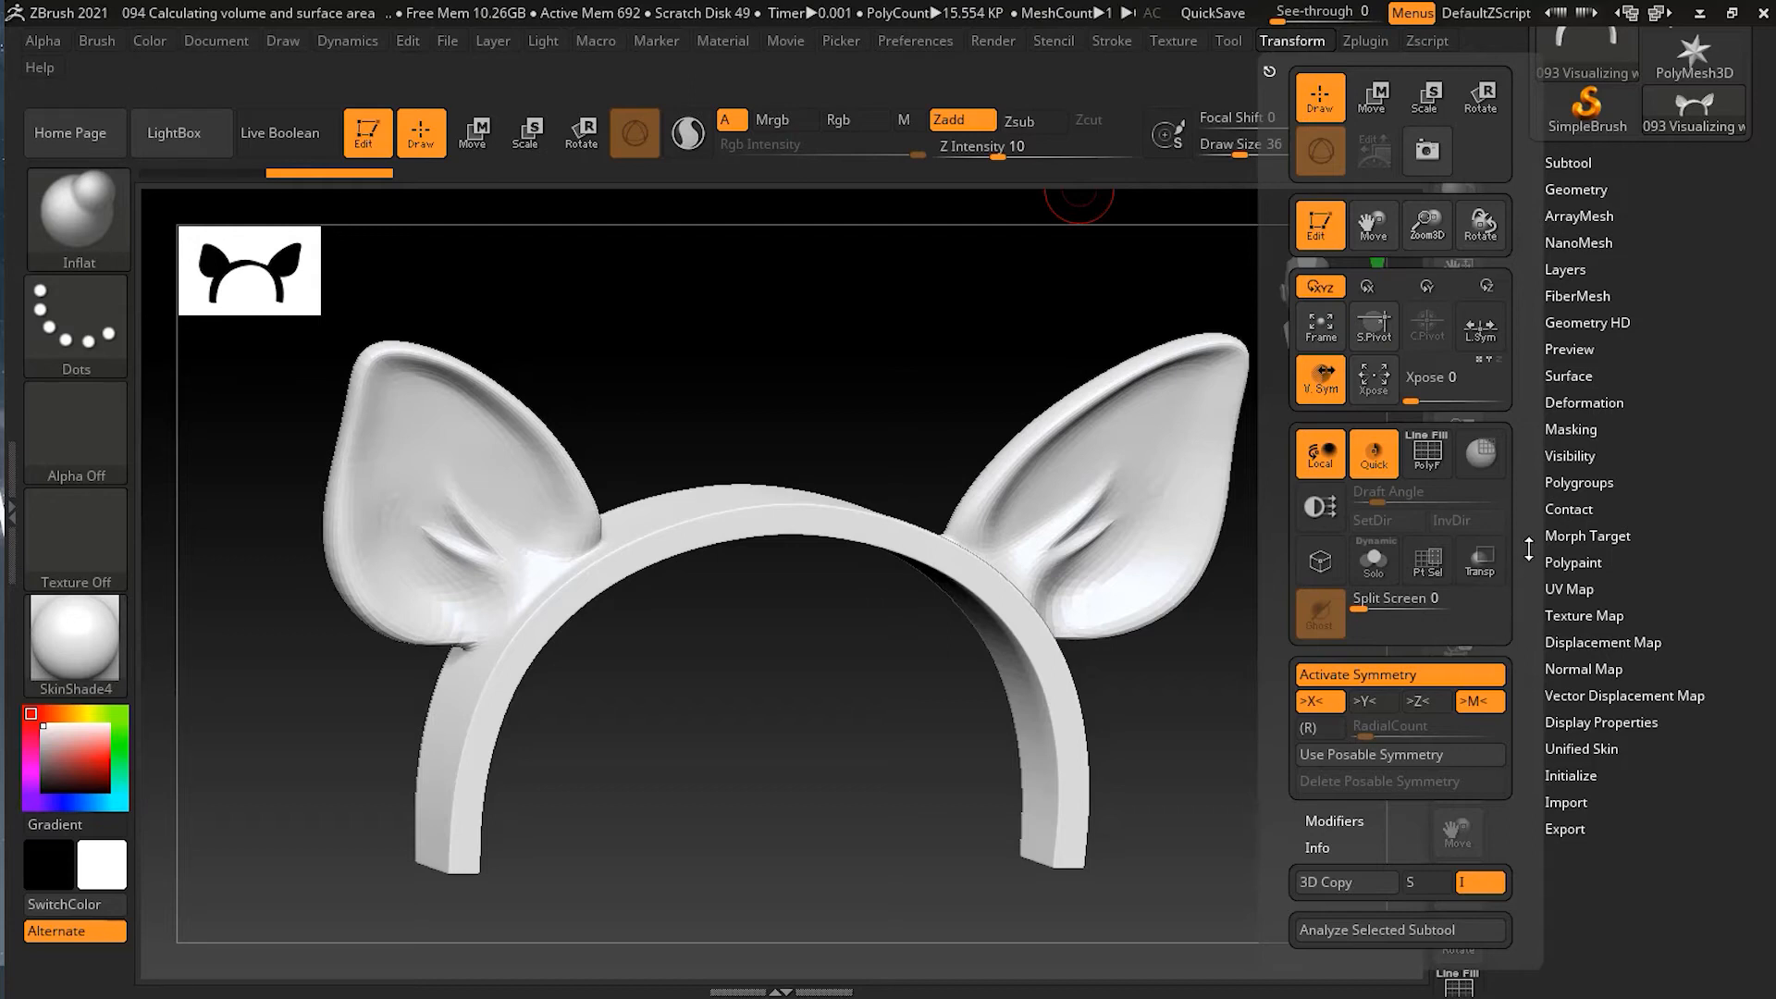
click(1319, 507)
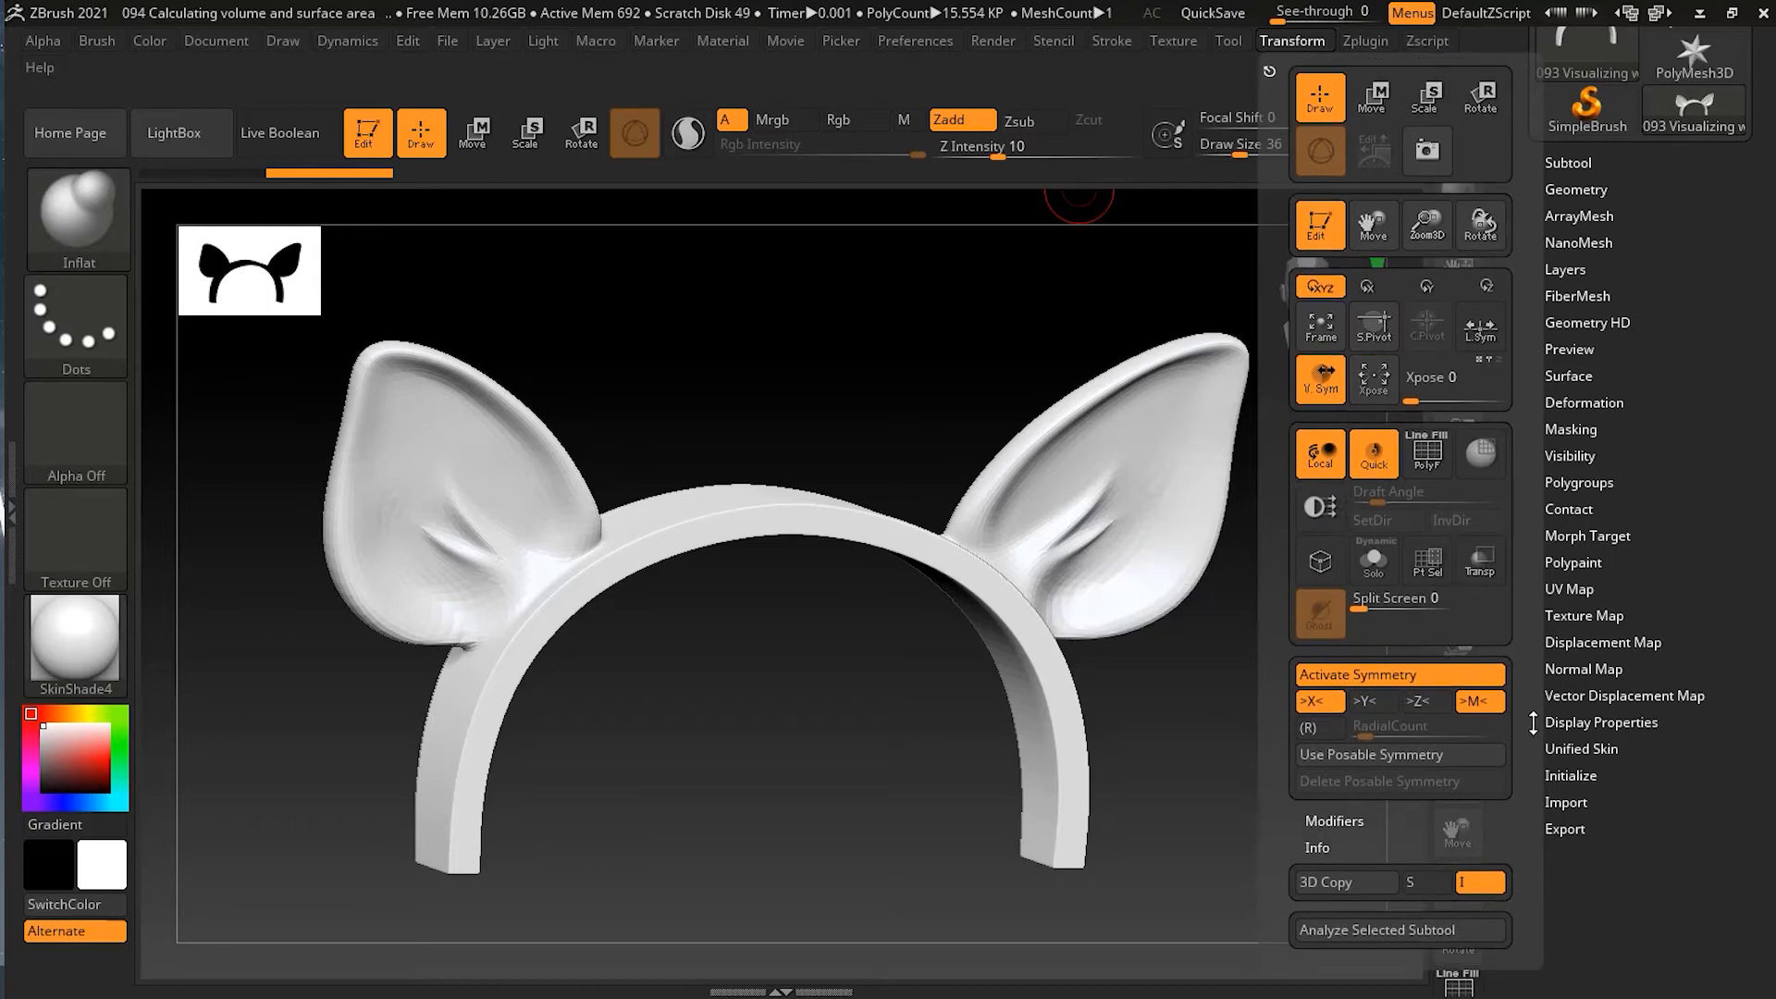
mouse_move(1392, 942)
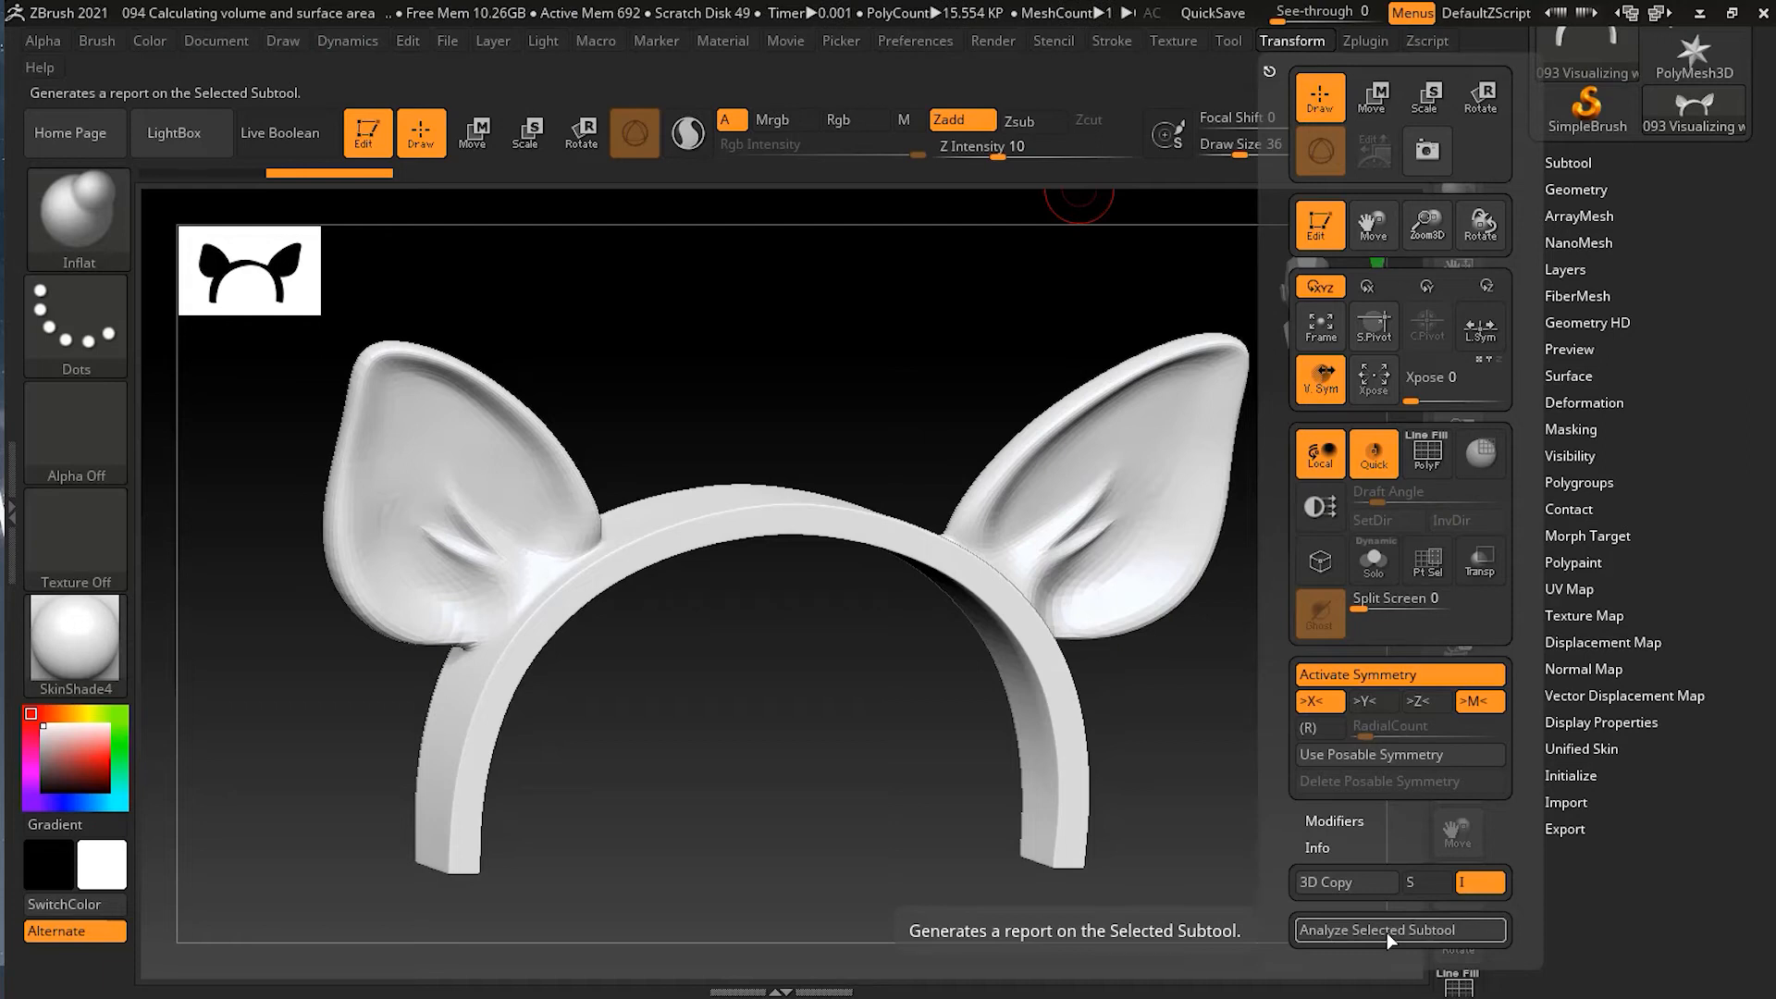
Generate the size report for the headband listing dimensions in mm, cm, m, in and ft.
click(1399, 929)
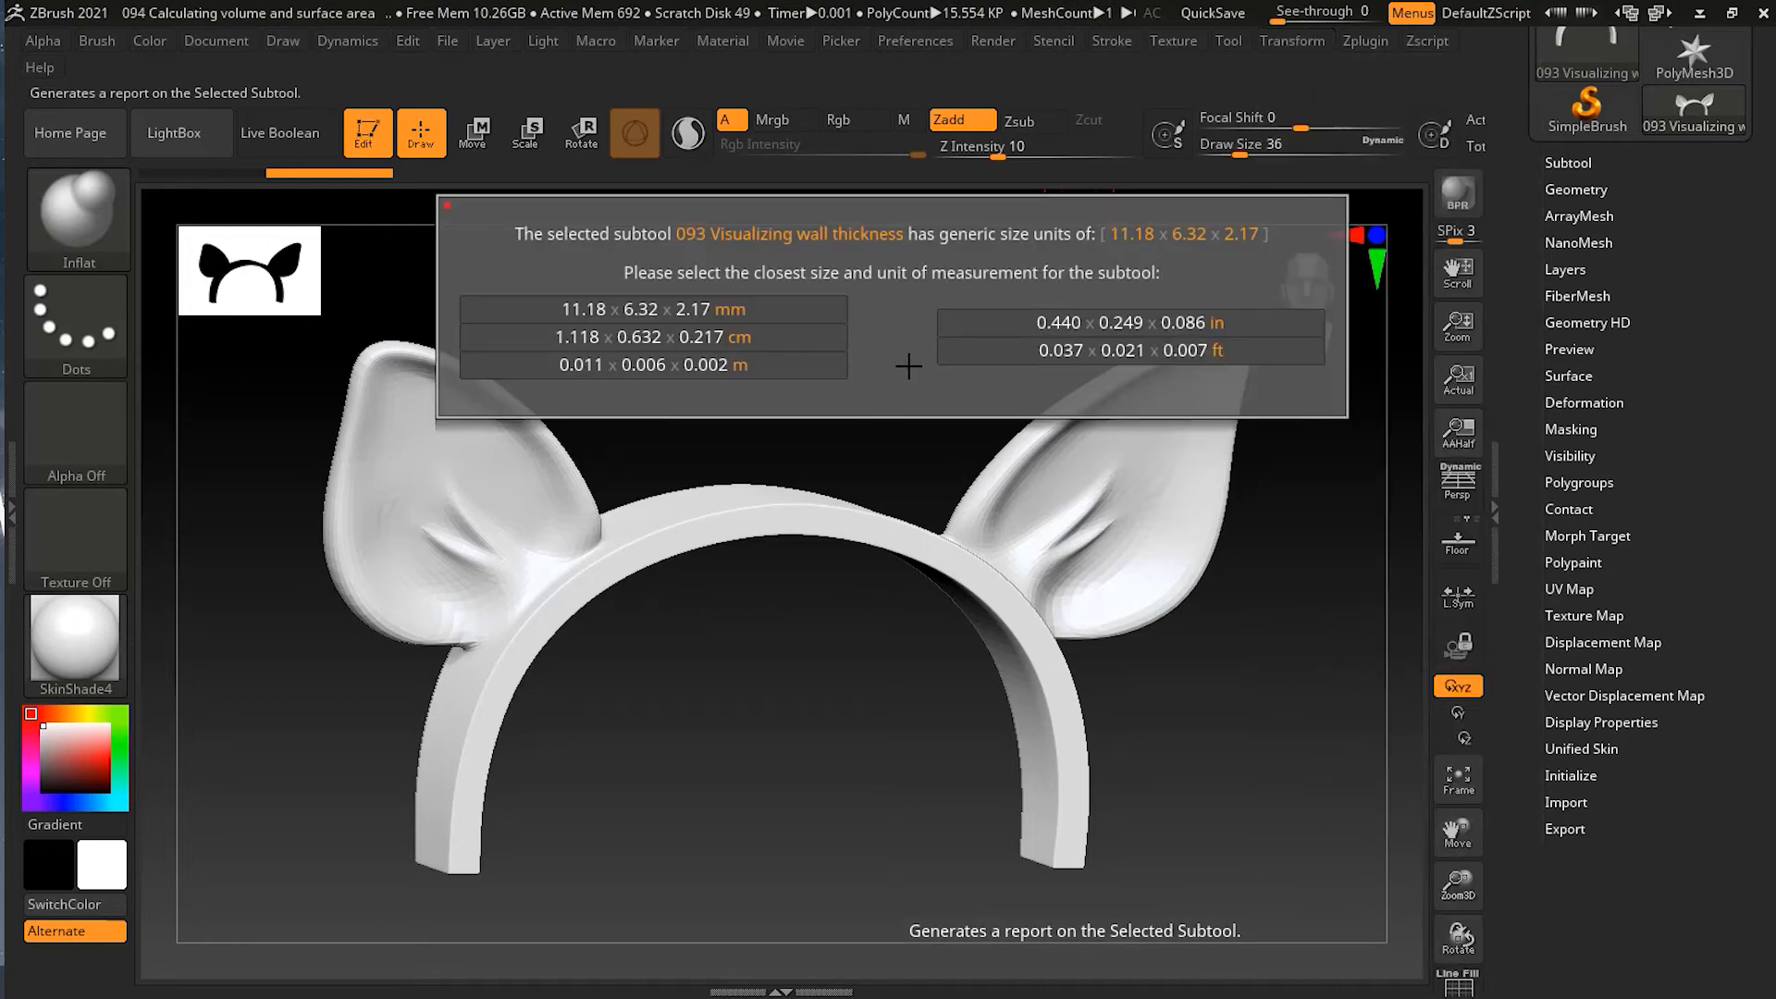
mouse_move(859, 285)
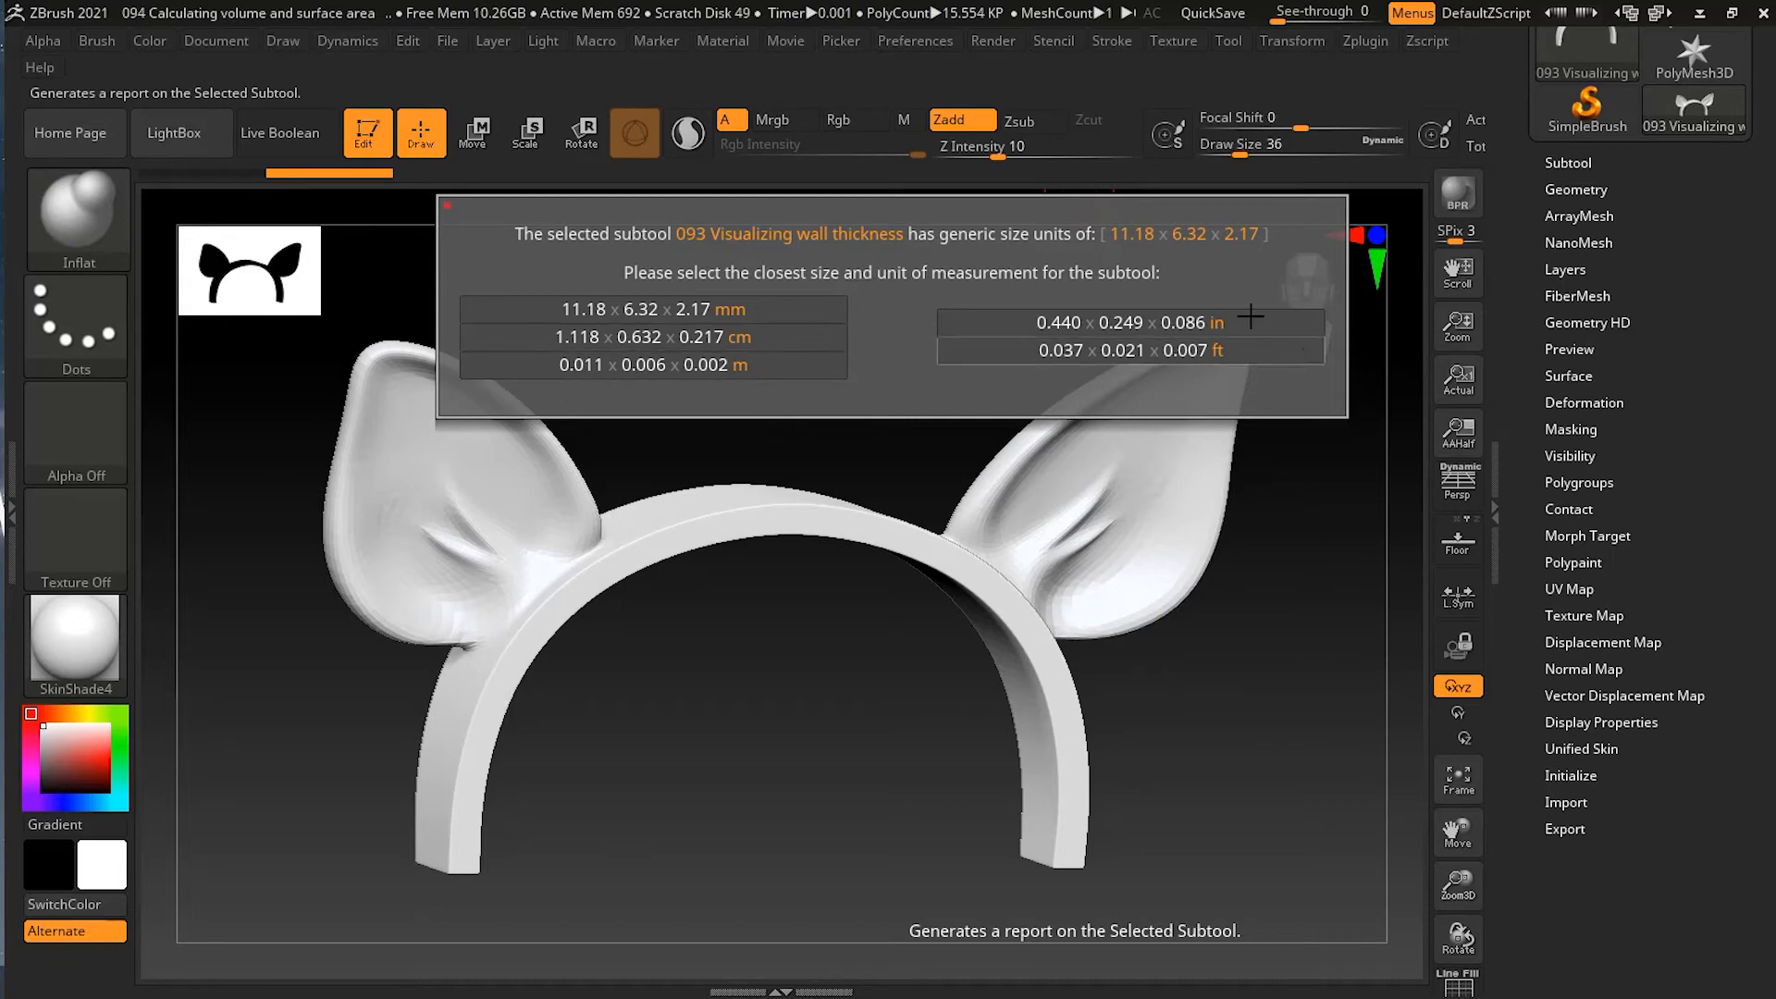
mouse_move(922, 294)
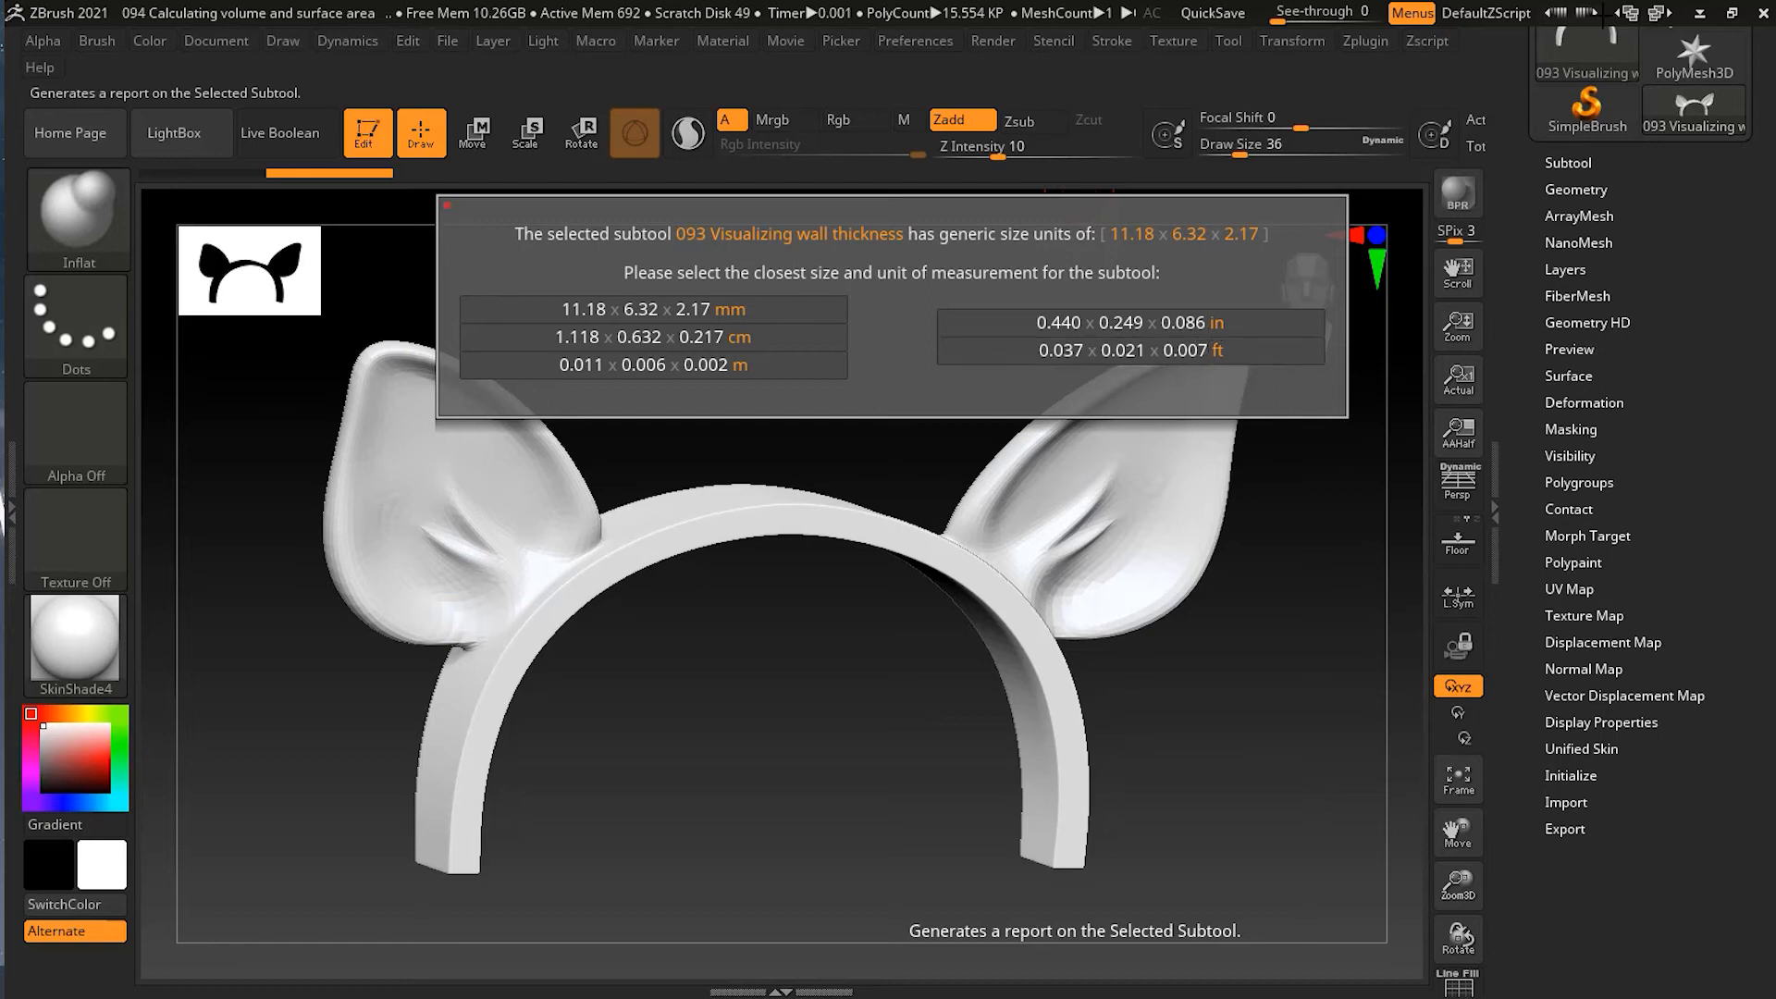
mouse_move(786, 315)
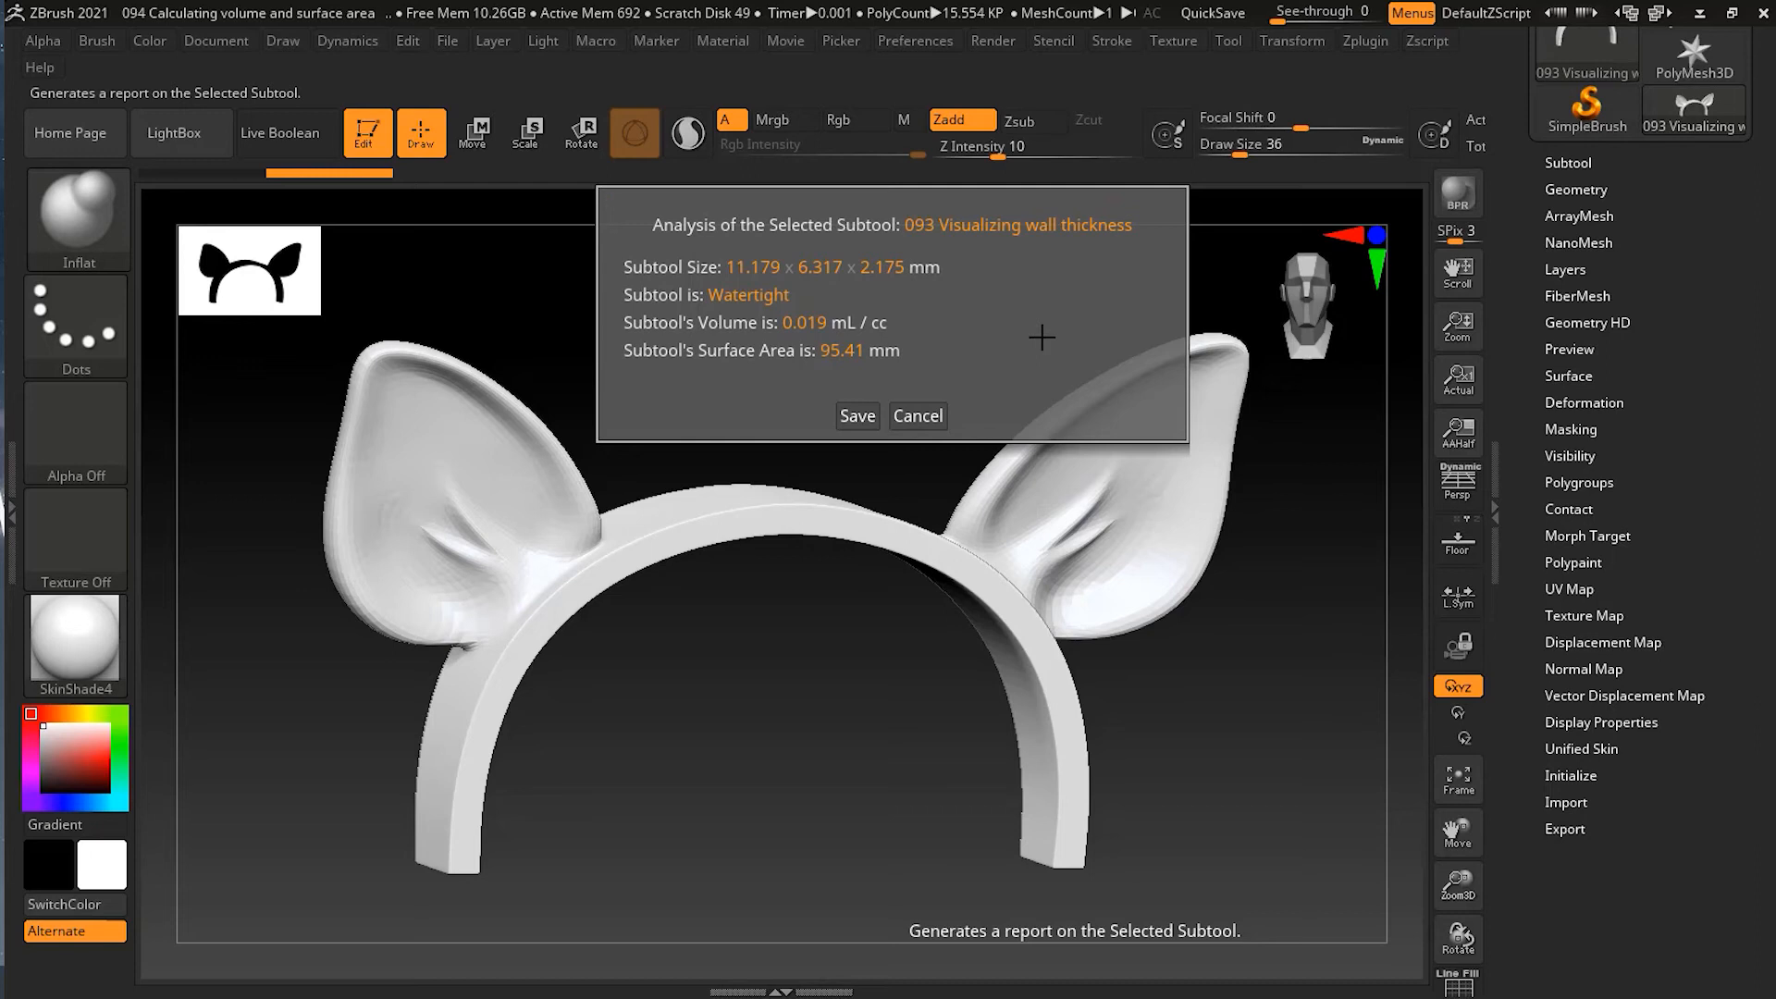
mouse_move(741, 303)
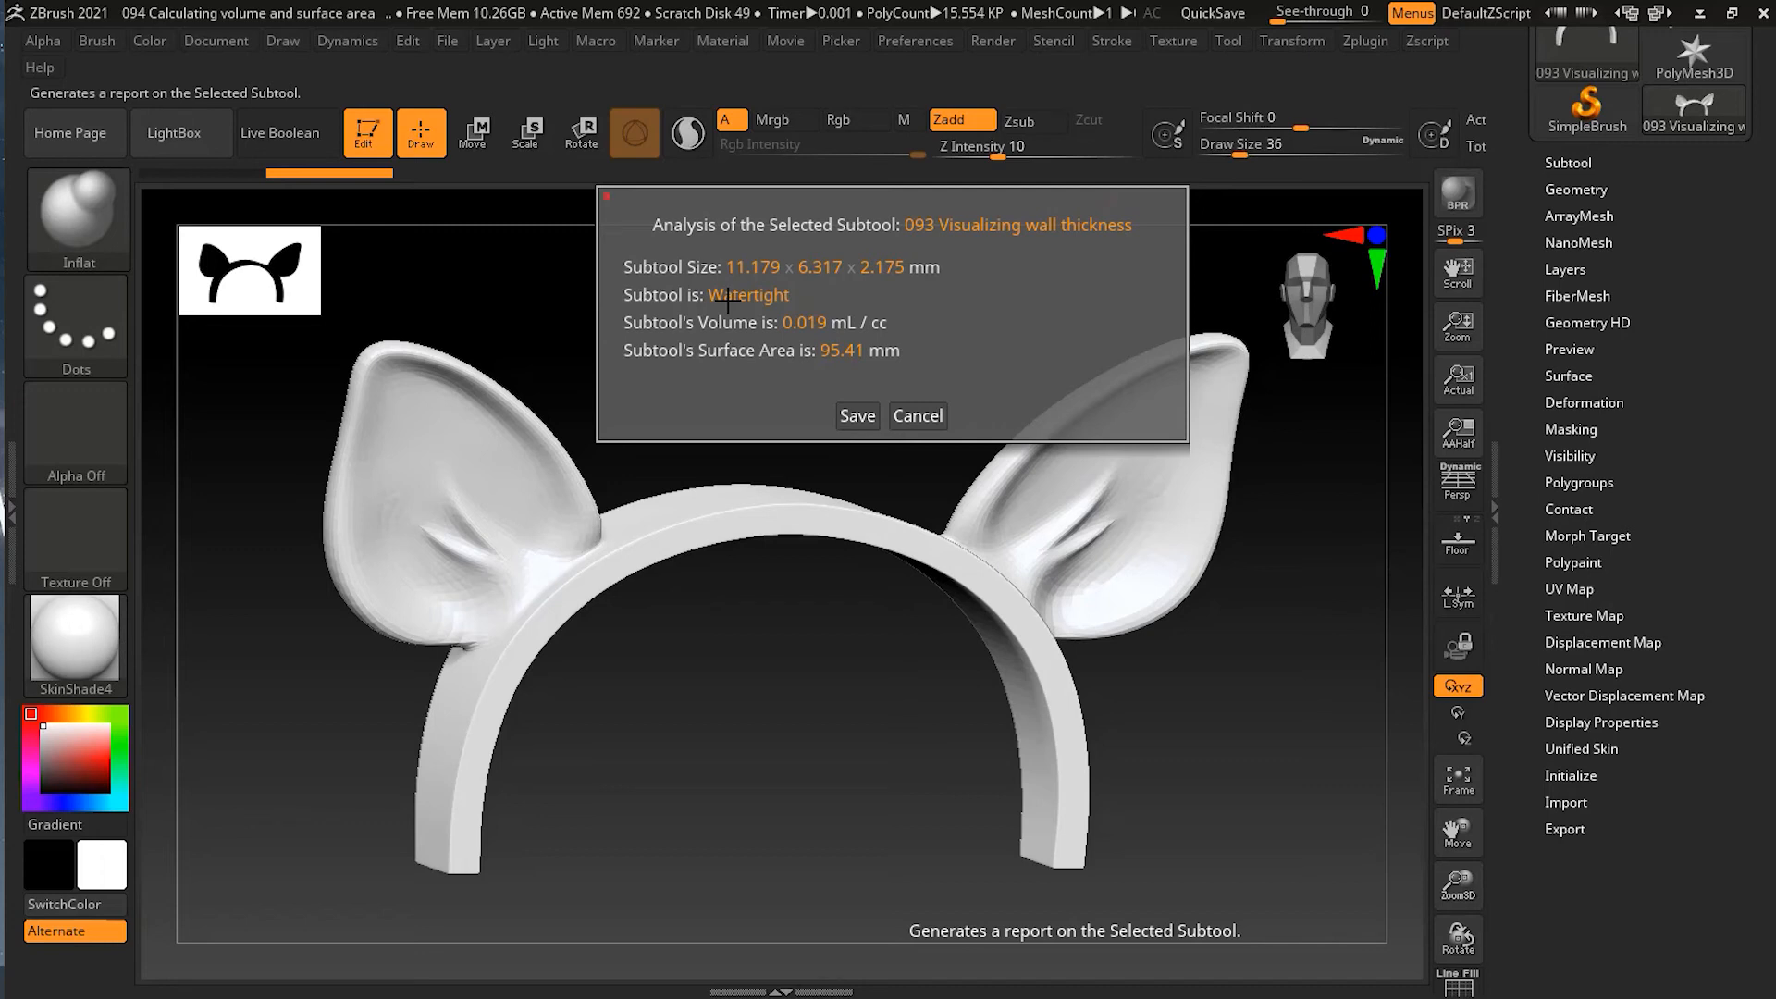
mouse_move(858, 414)
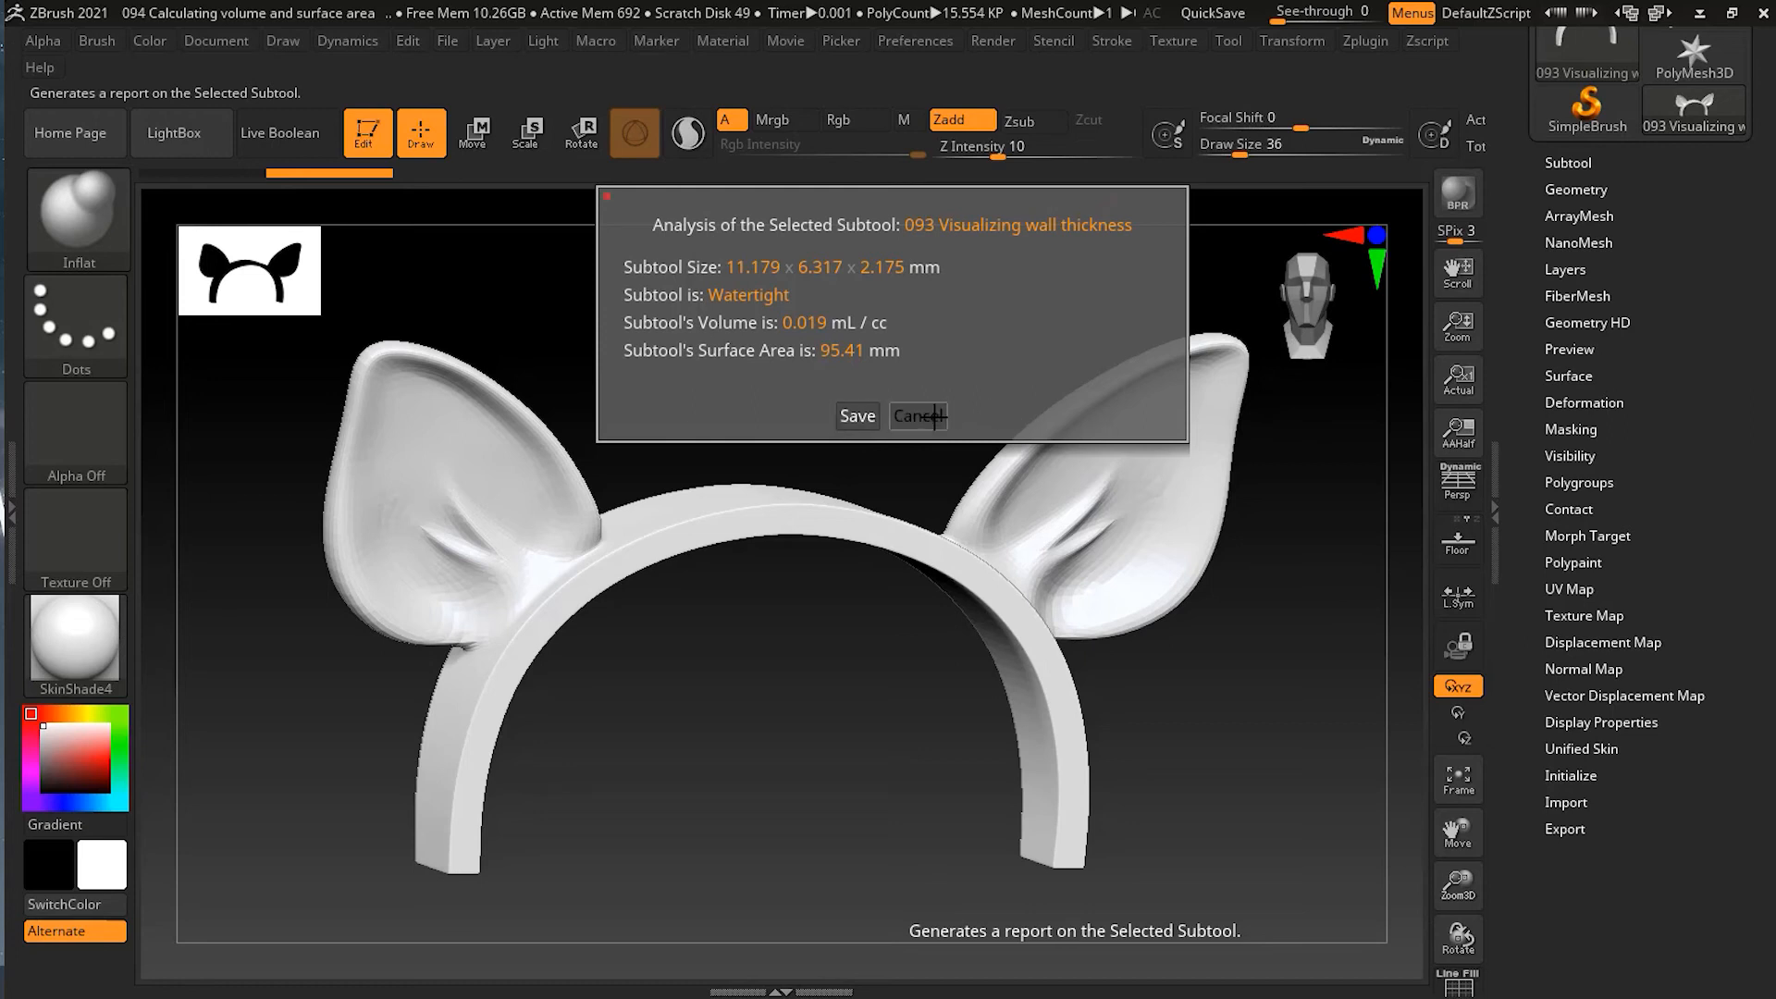
Cancel the analysis report and orbit the headband to view inside the ears from above.
click(918, 416)
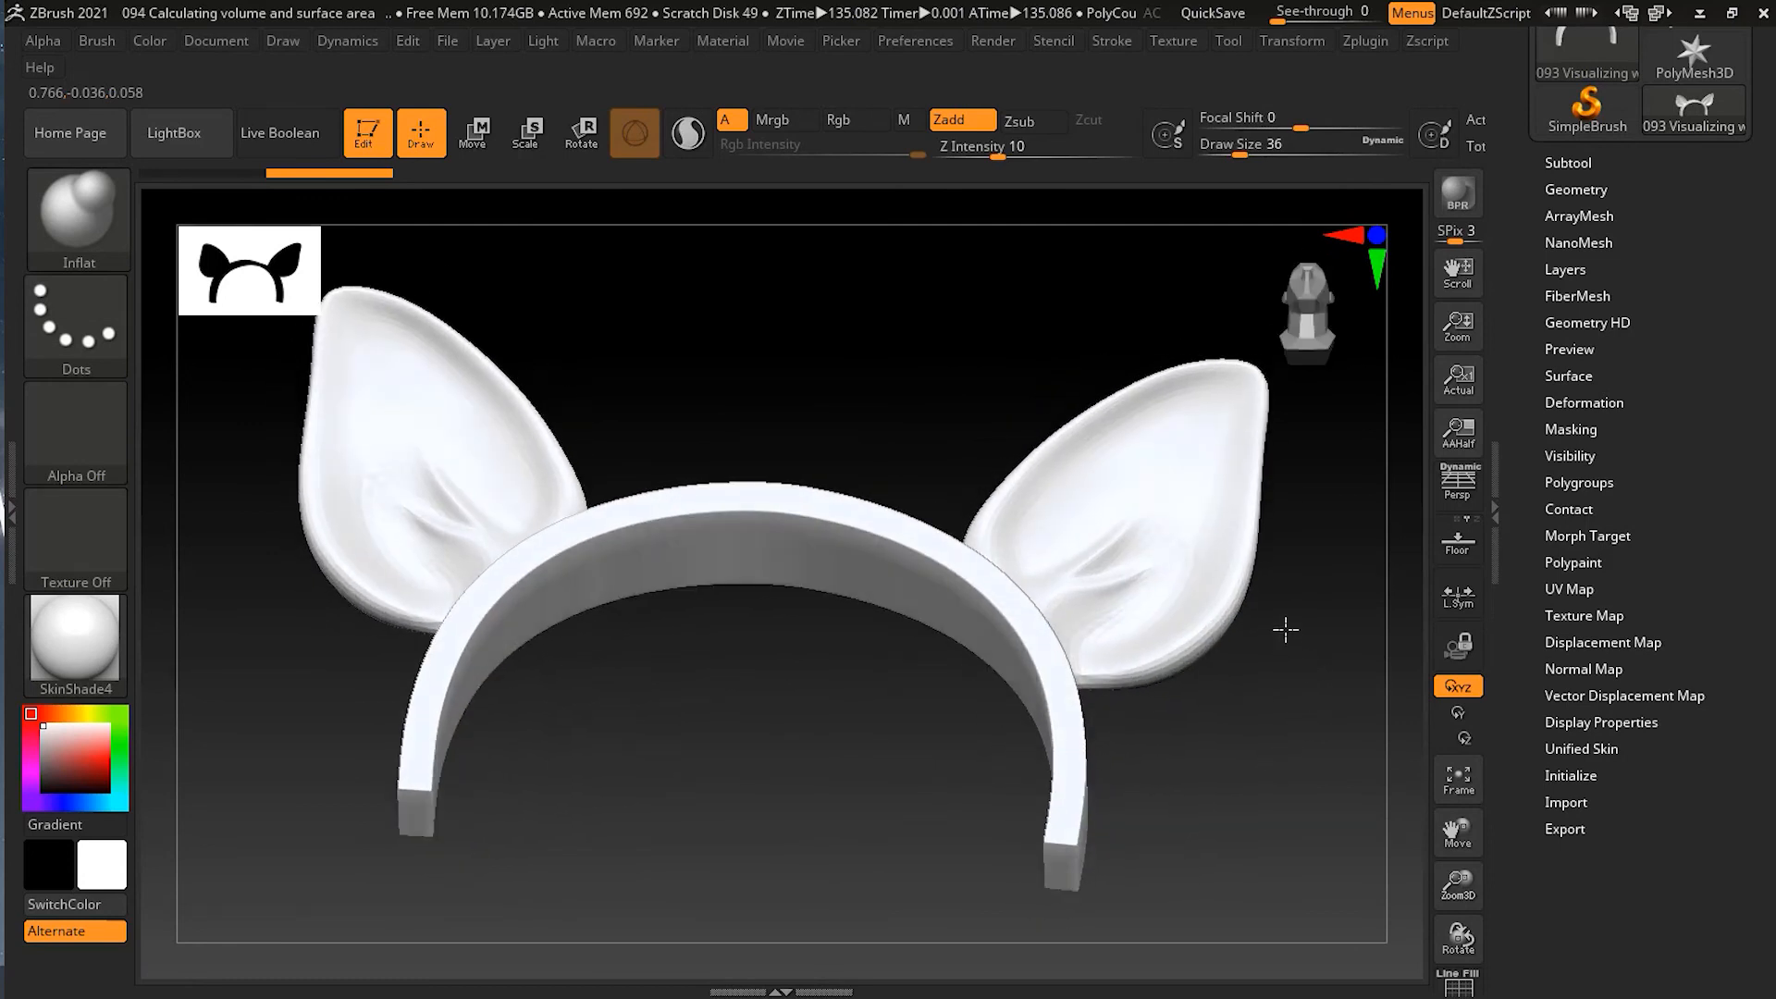
drag(1286, 629, 1292, 698)
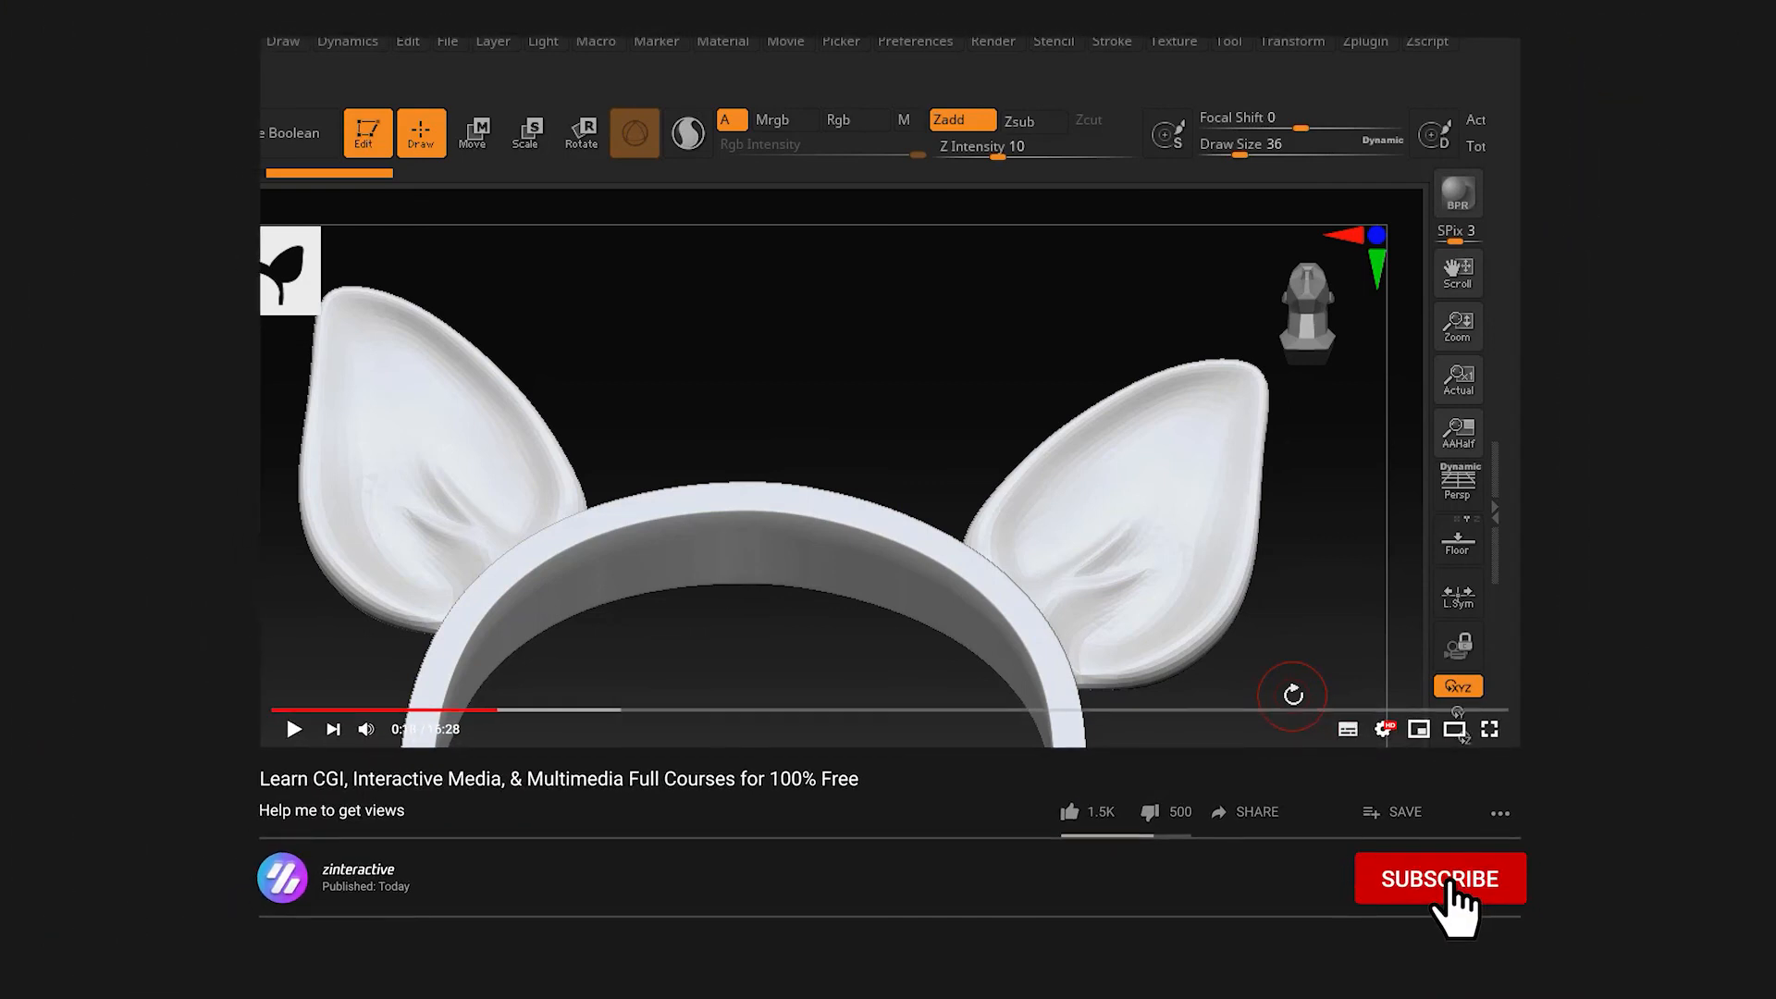
Subscribe to the YouTube channel from the outro card.
click(1440, 879)
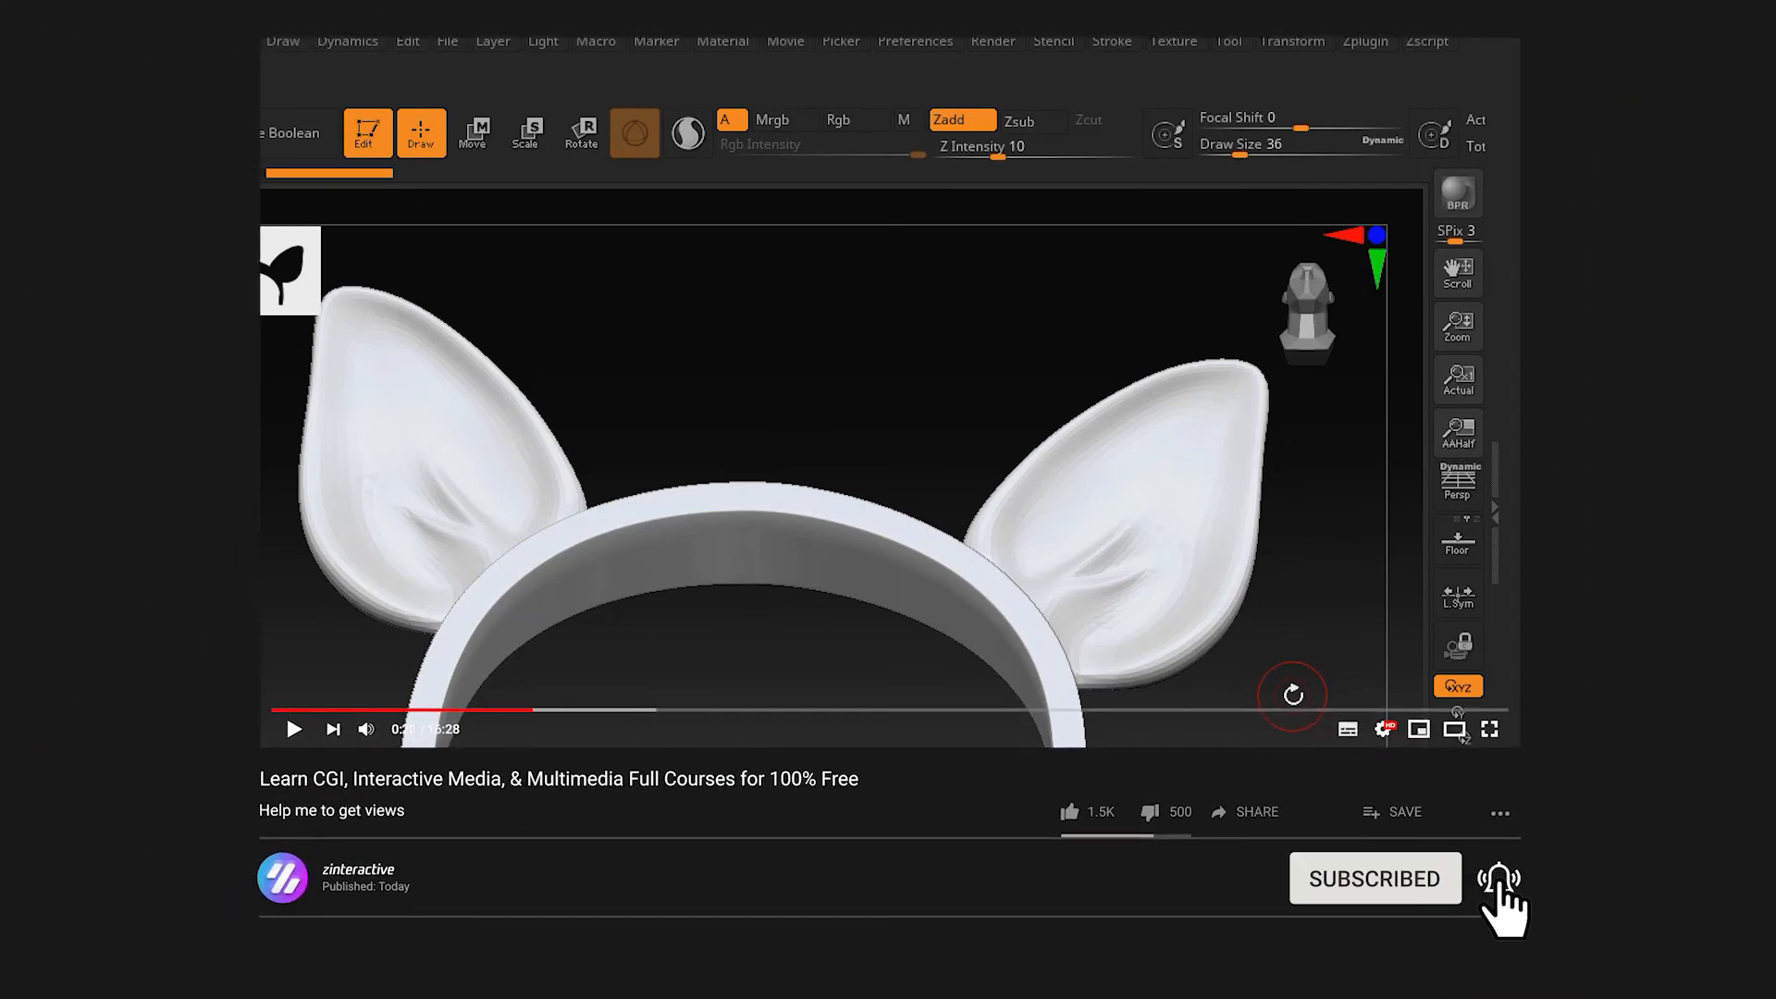